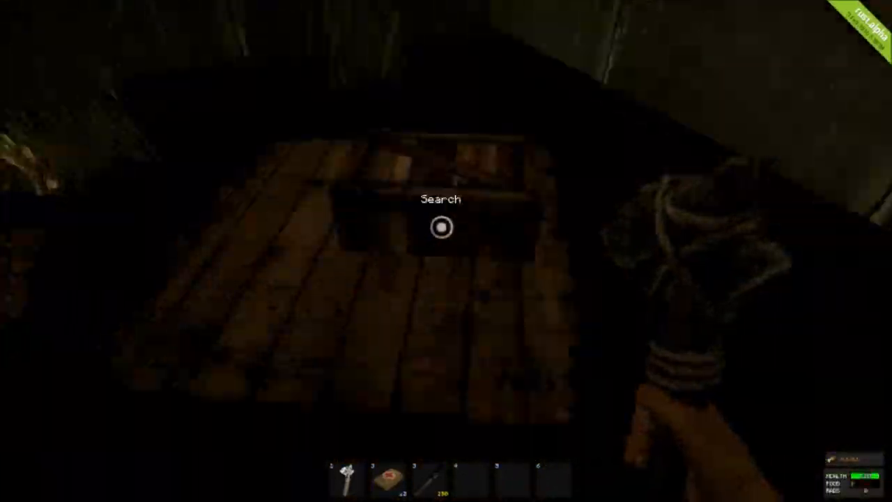
- Search the wooden chest inside the dark shack
left_click(441, 226)
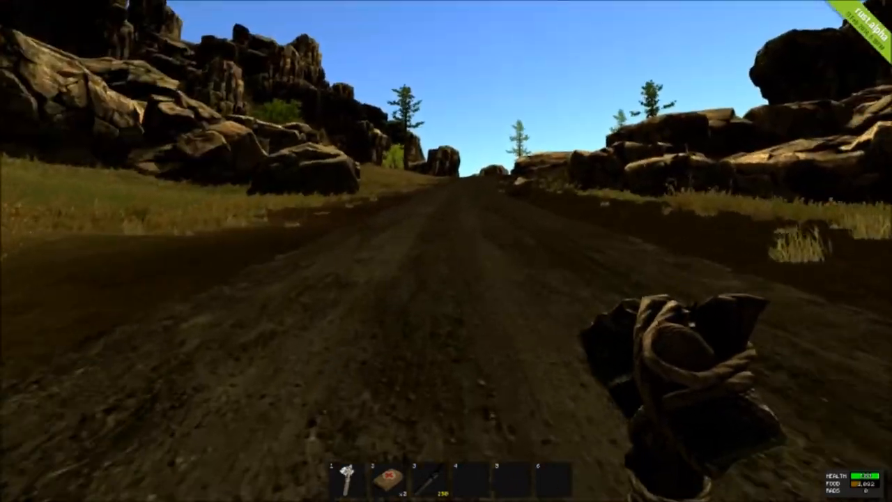
- Run down the dirt road between the rocks toward the grassy hills
key("w")
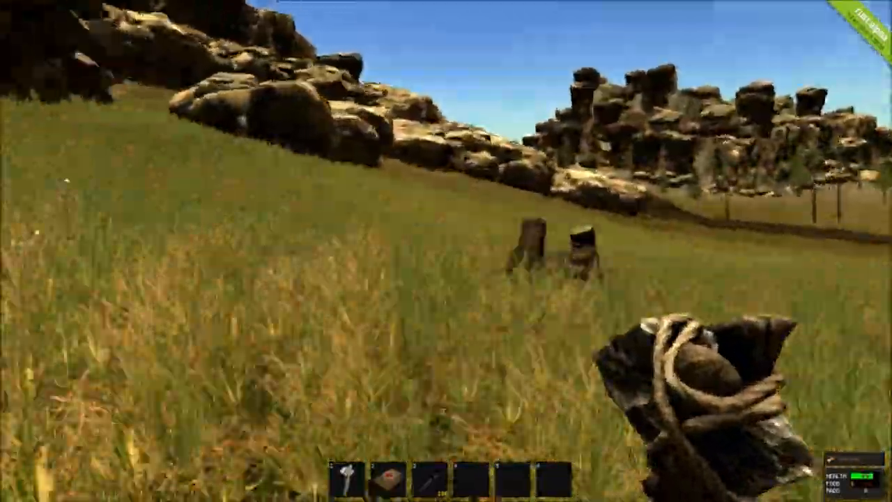
mouse_move(446, 251)
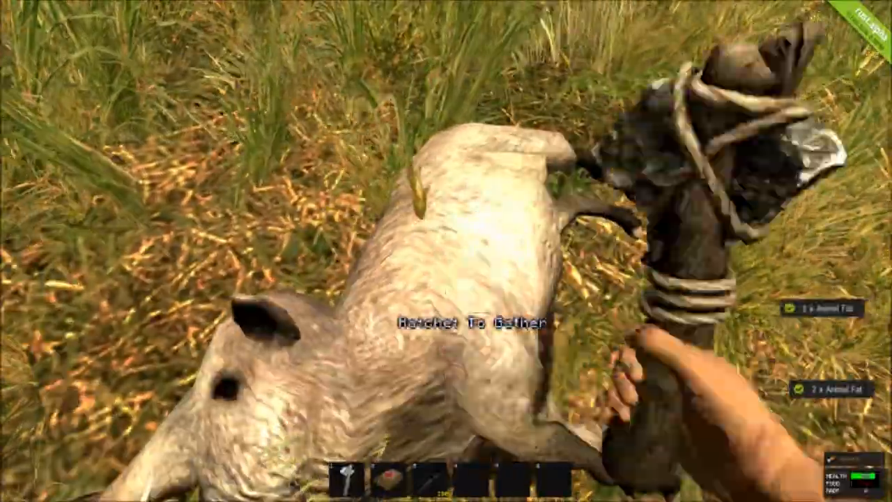
- Check the inventory for the Animal Fat harvested from the boar
key("i")
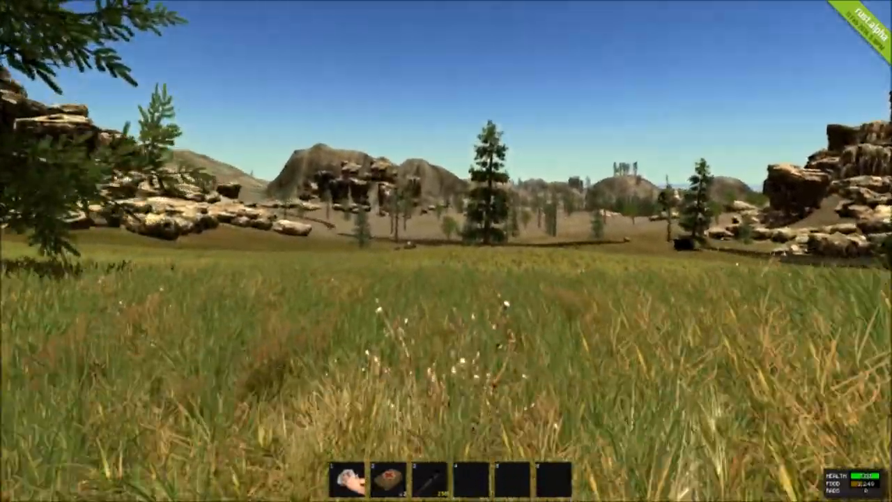
mouse_move(446, 251)
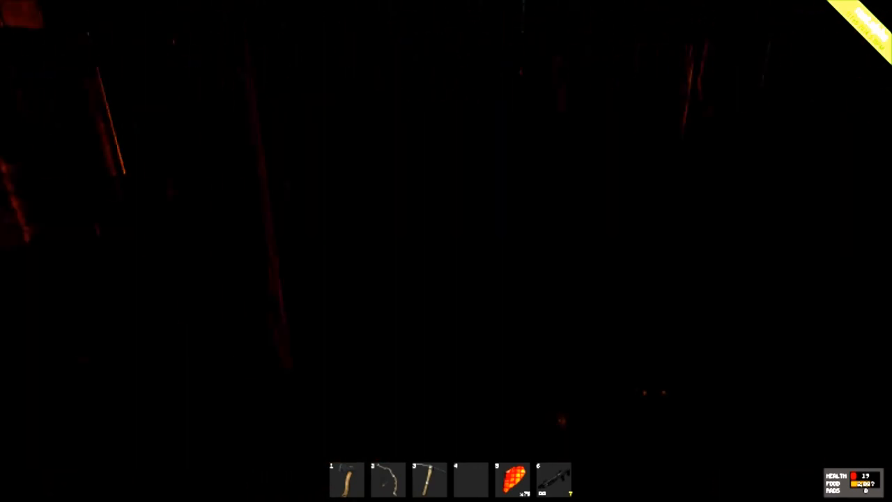
- Bring up the inventory and crafting panel after surviving the night at low health
key("tab")
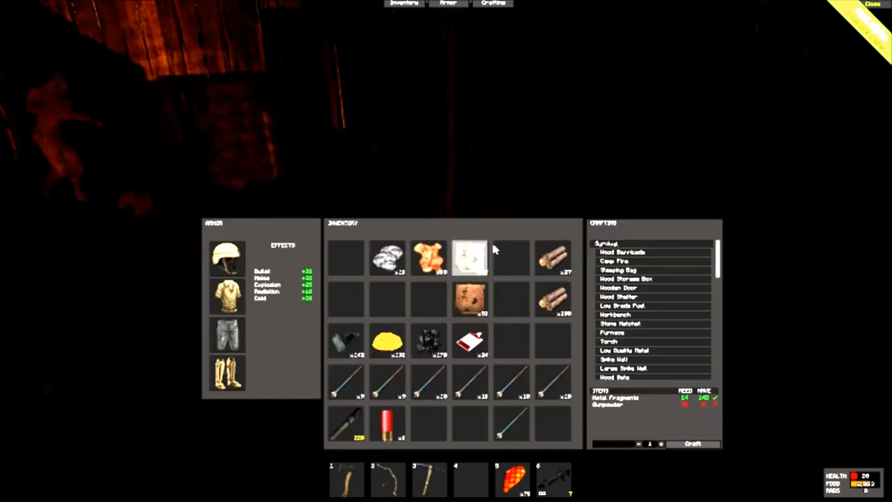
scroll("down", 3)
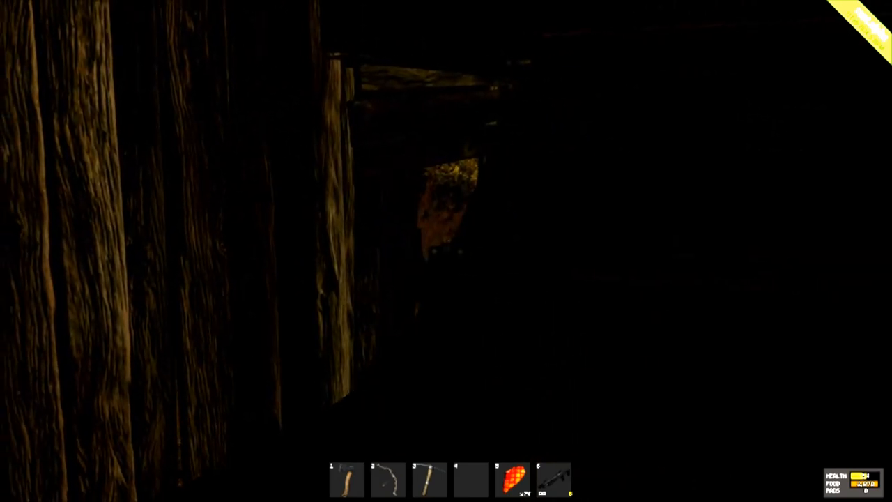
mouse_move(446, 251)
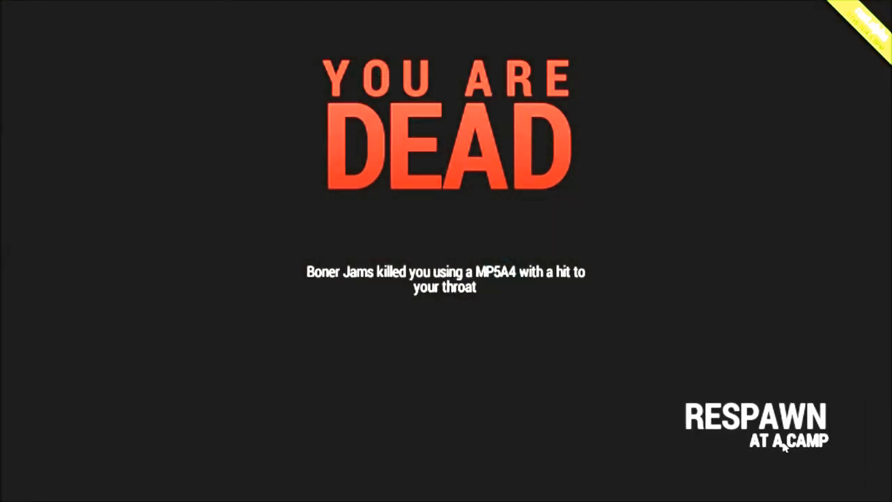
- Respawn at a camp from the YOU ARE DEAD screen after each gunshot death
left_click(754, 415)
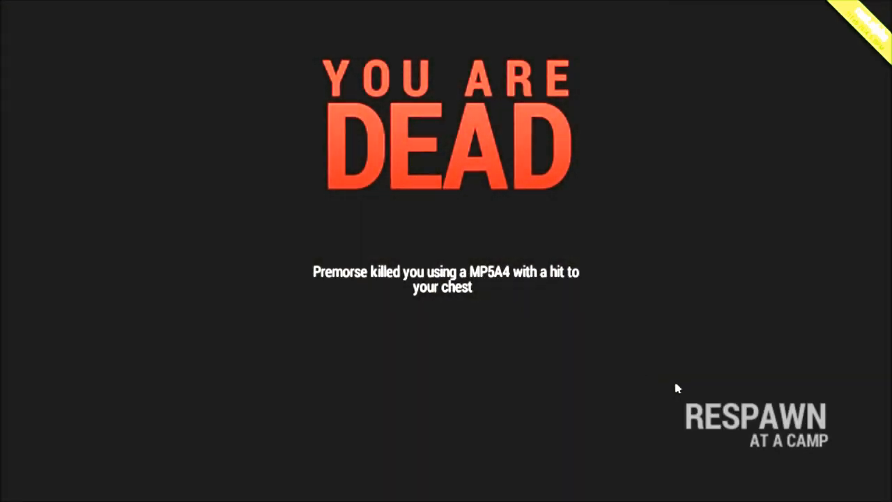
mouse_move(770, 449)
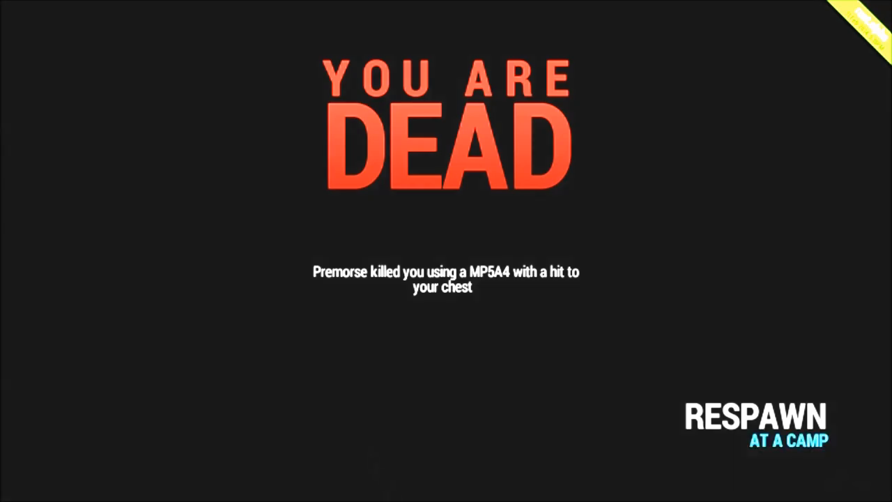
left_click(756, 416)
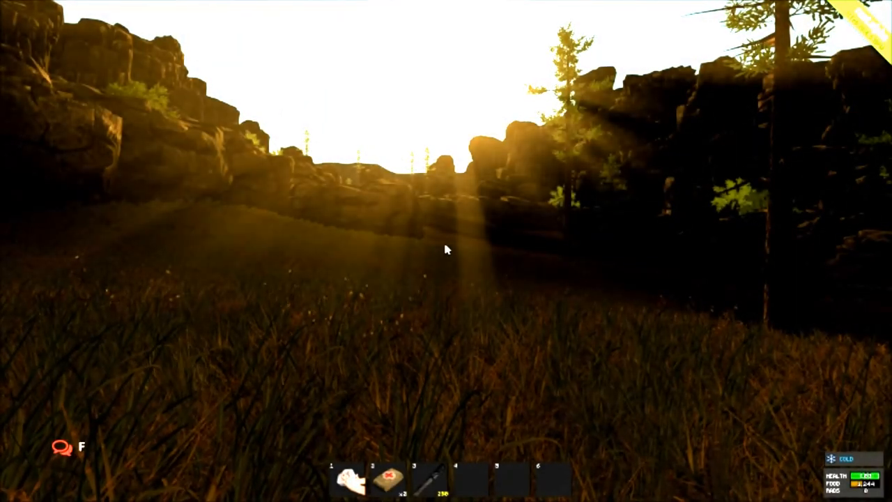